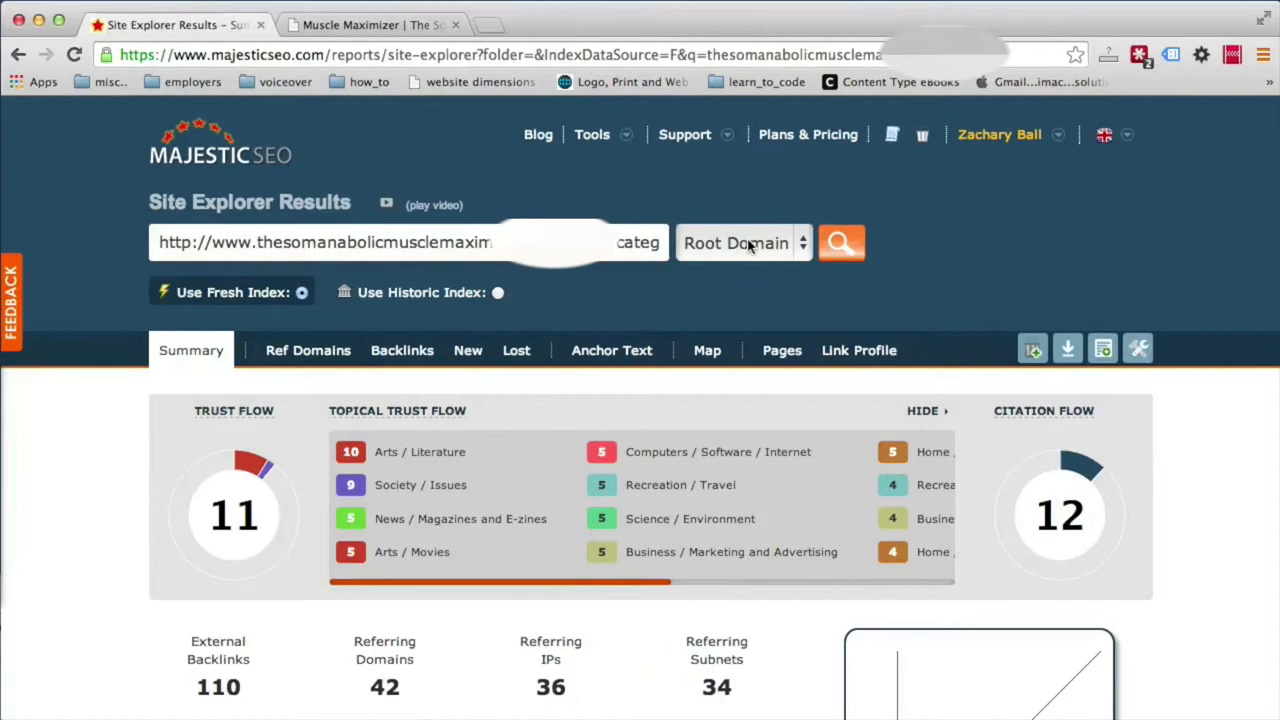
pyautogui.scroll(-3)
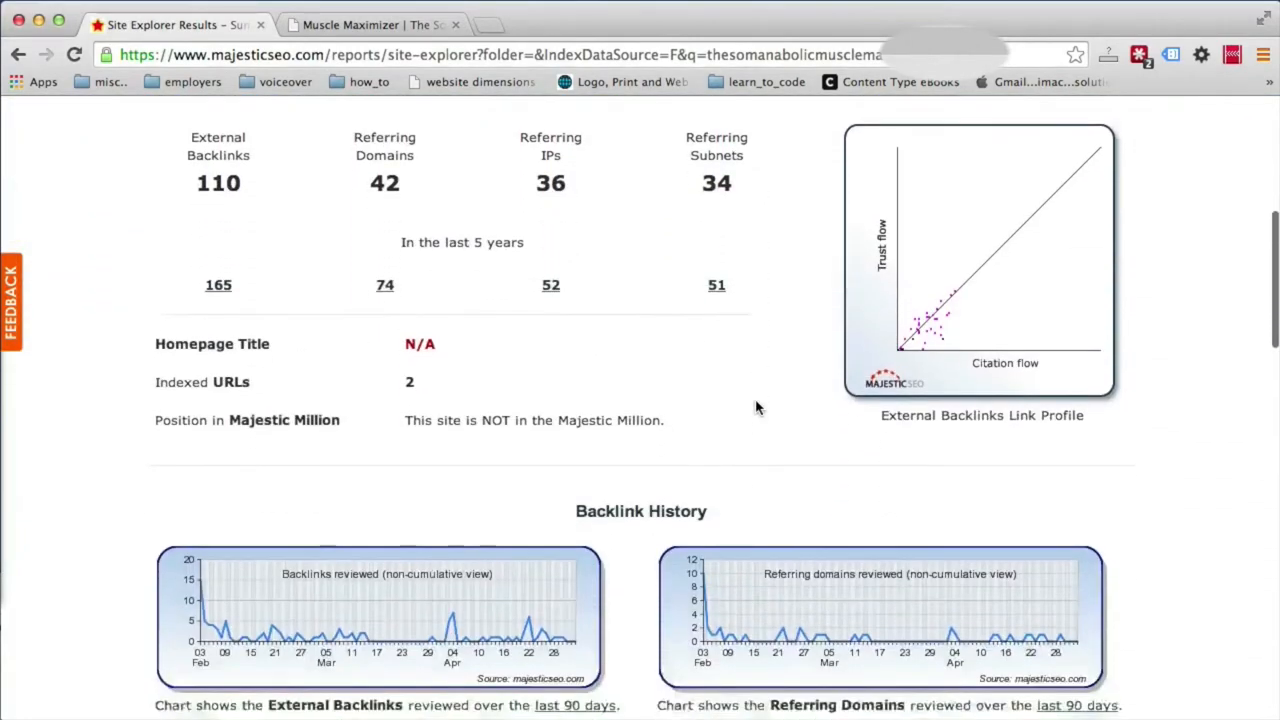
pyautogui.scroll(-3)
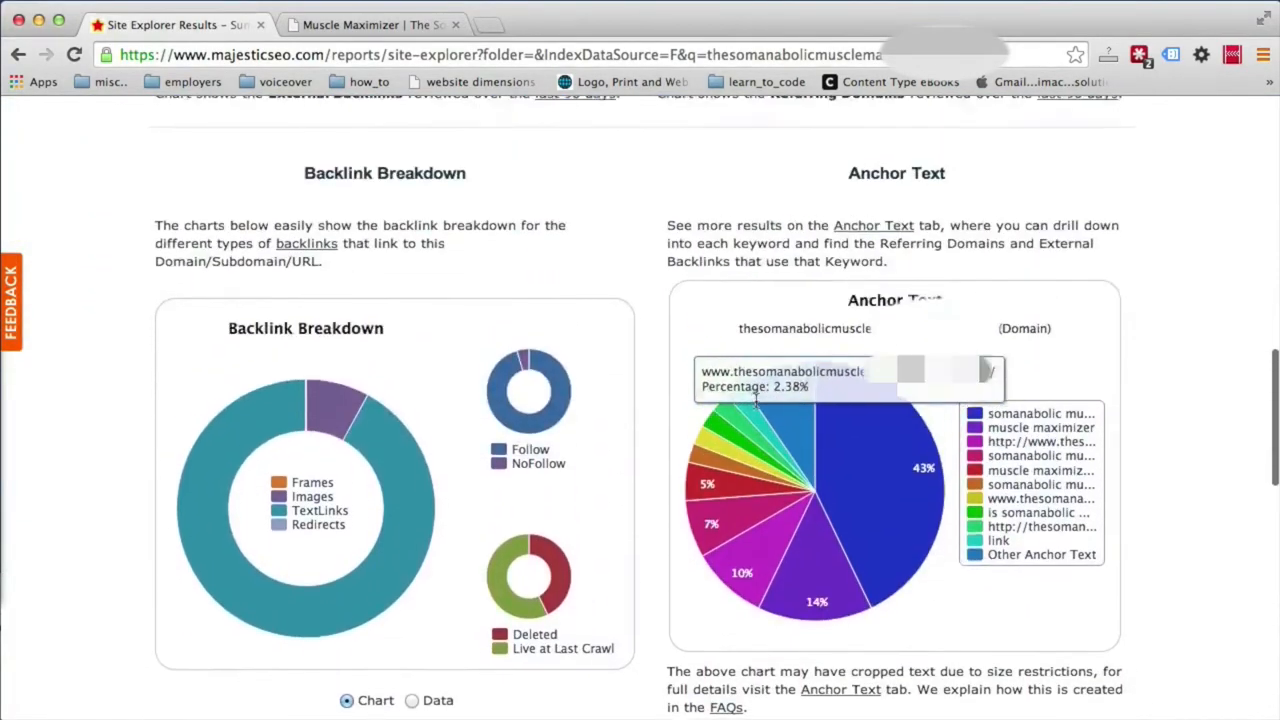
pyautogui.scroll(-3)
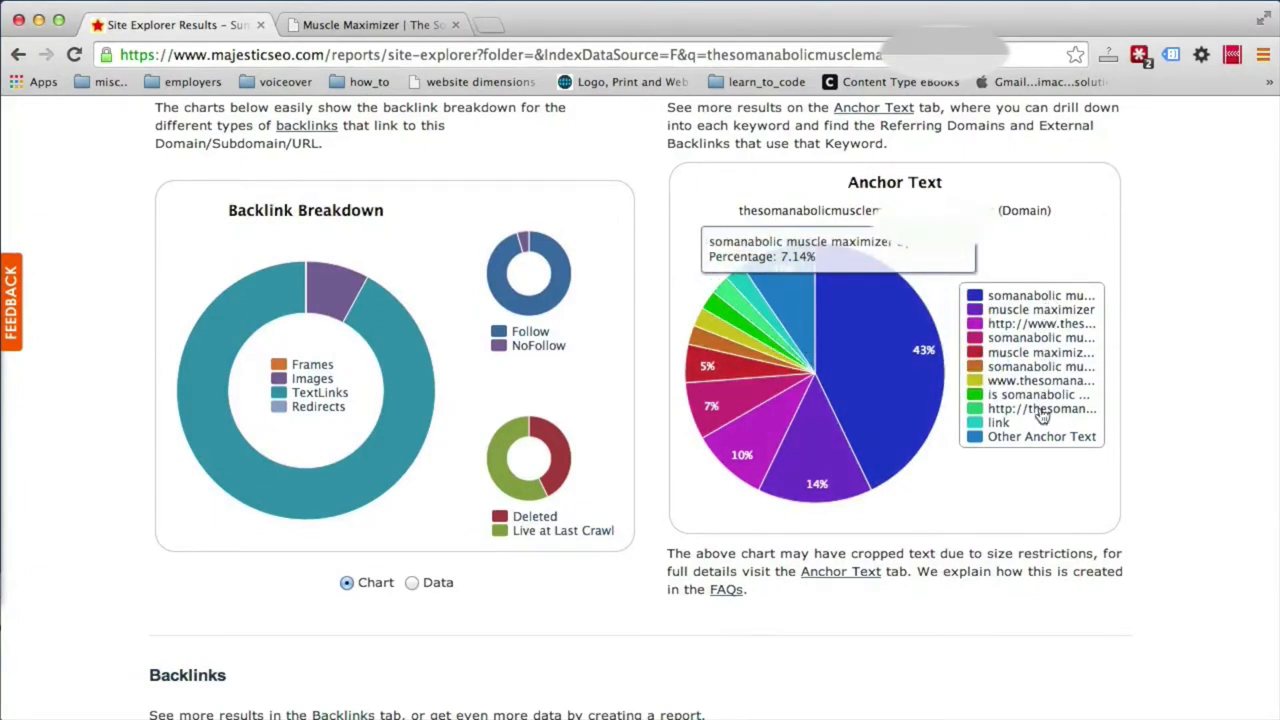
pyautogui.moveTo(784, 268)
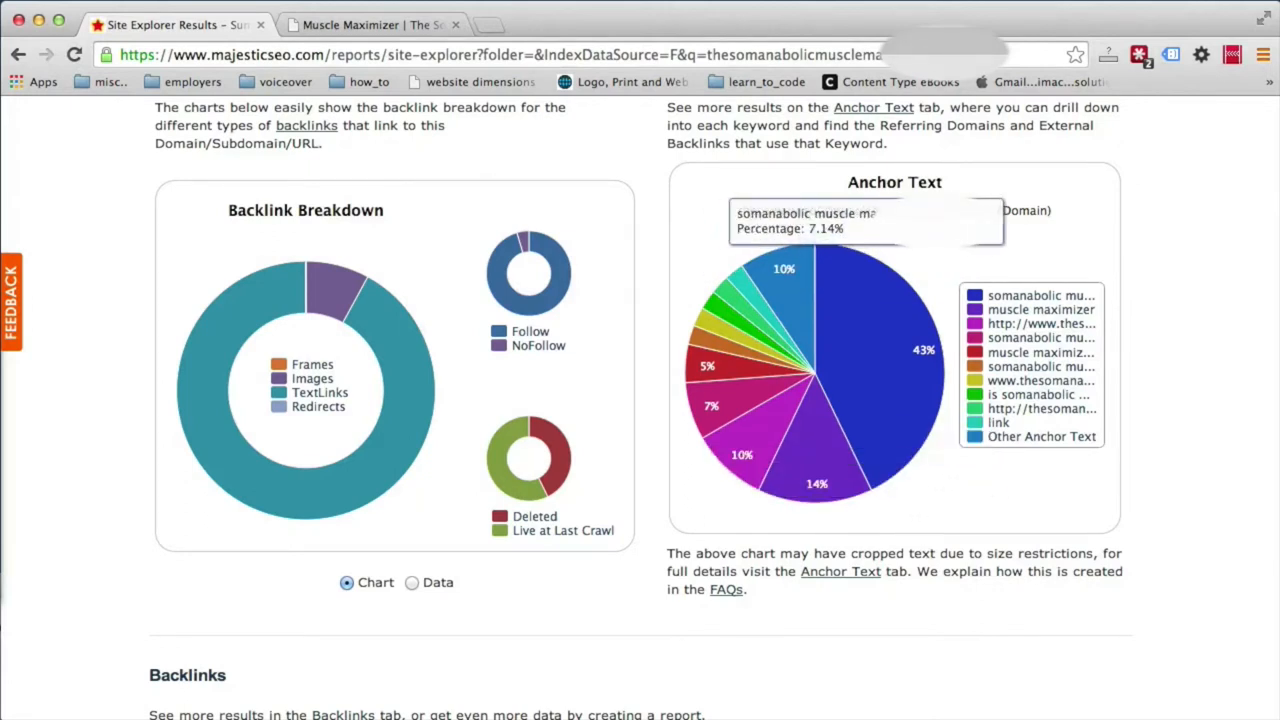
pyautogui.moveTo(862, 346)
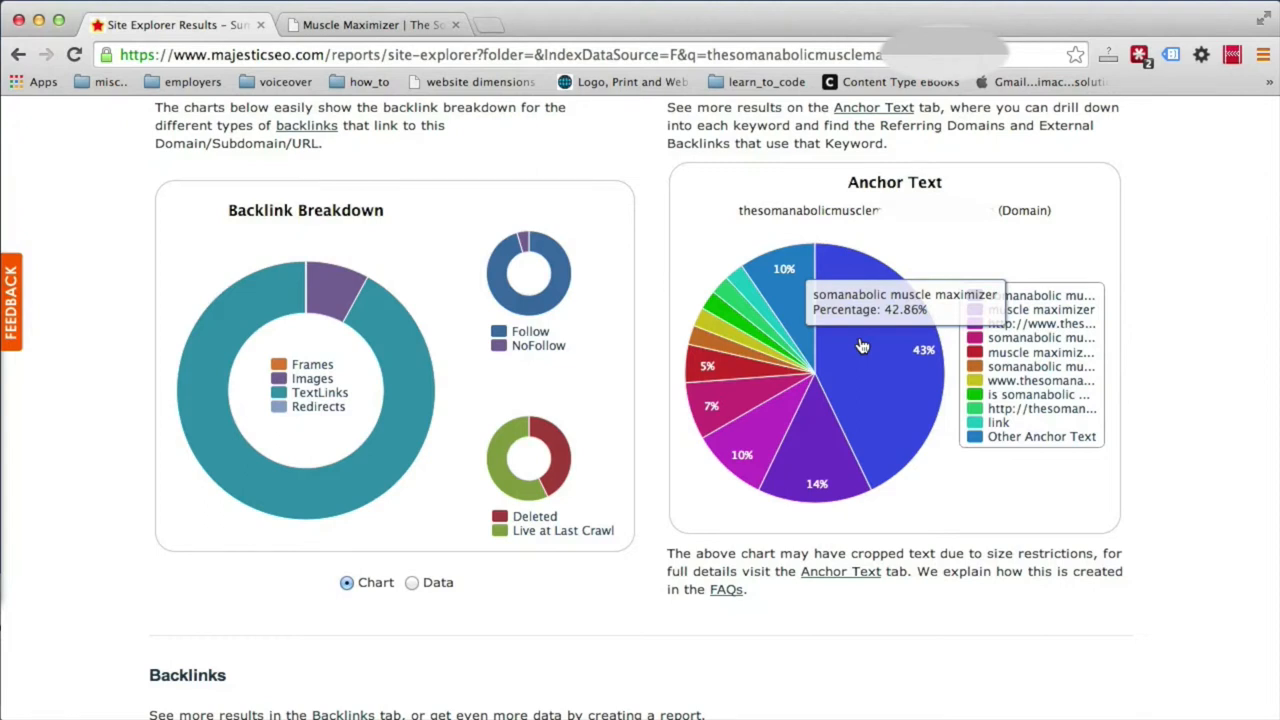
pyautogui.moveTo(818, 456)
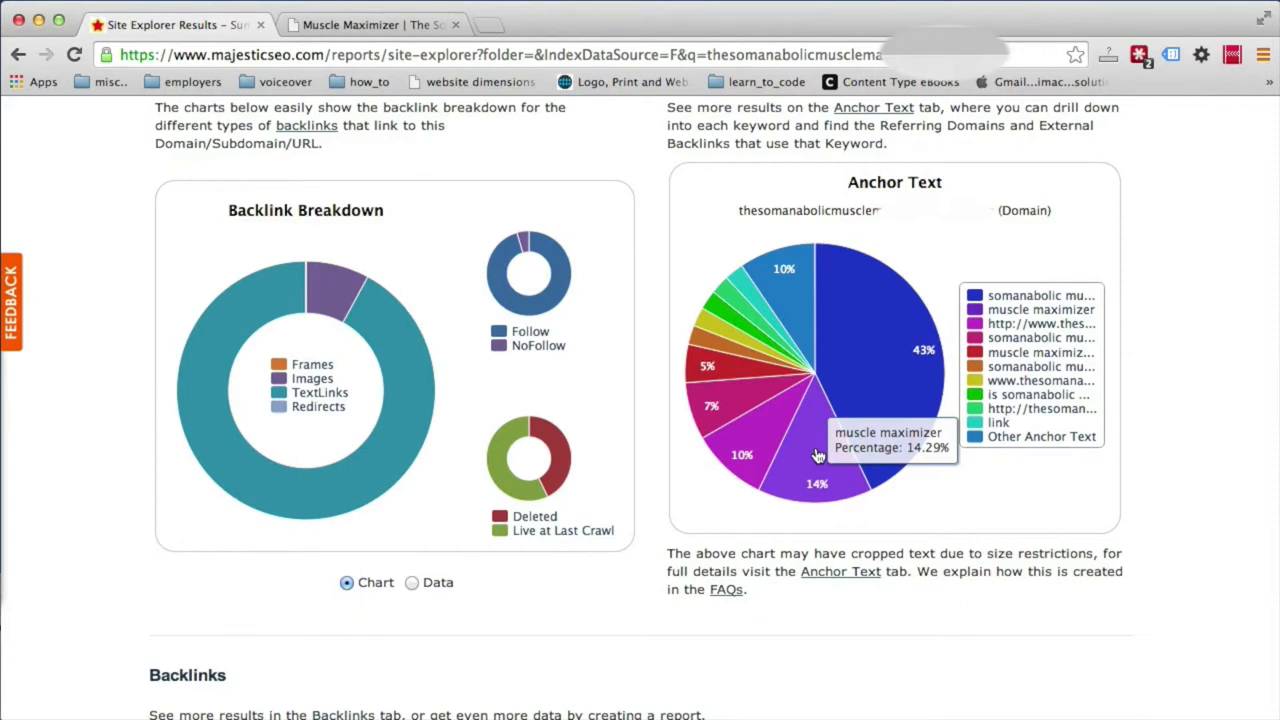
pyautogui.moveTo(684, 238)
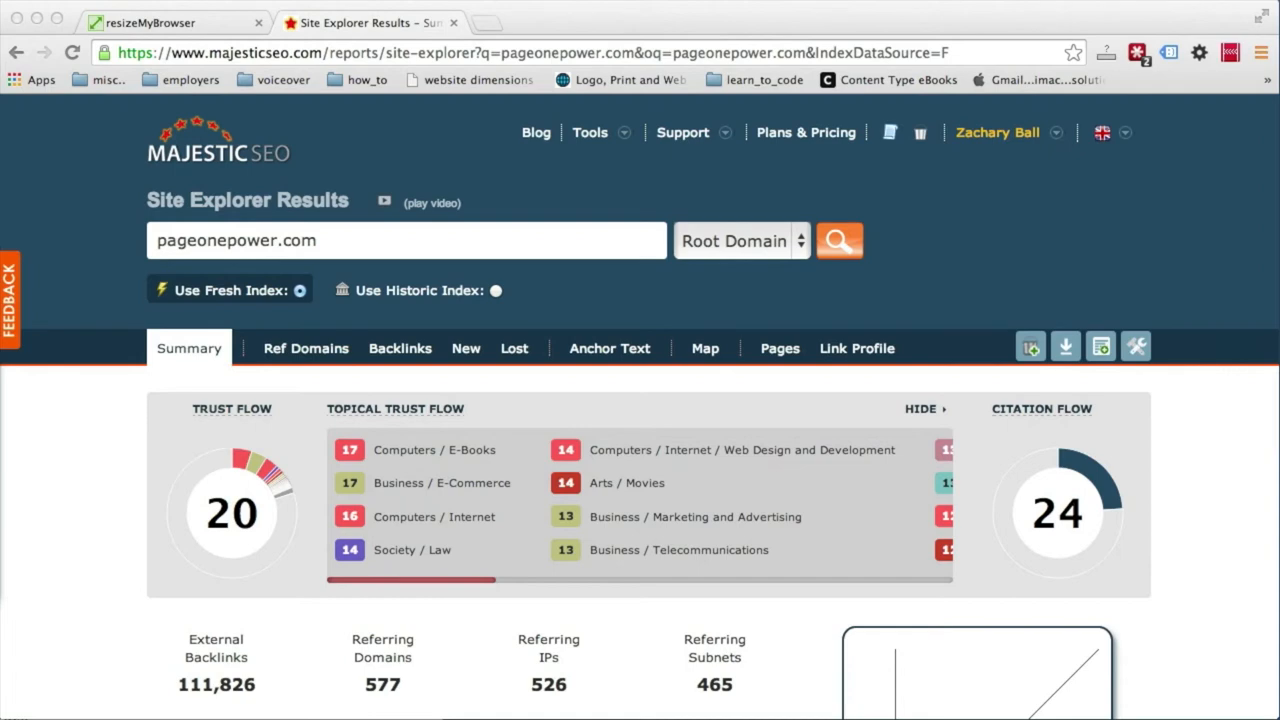
pyautogui.scroll(-3)
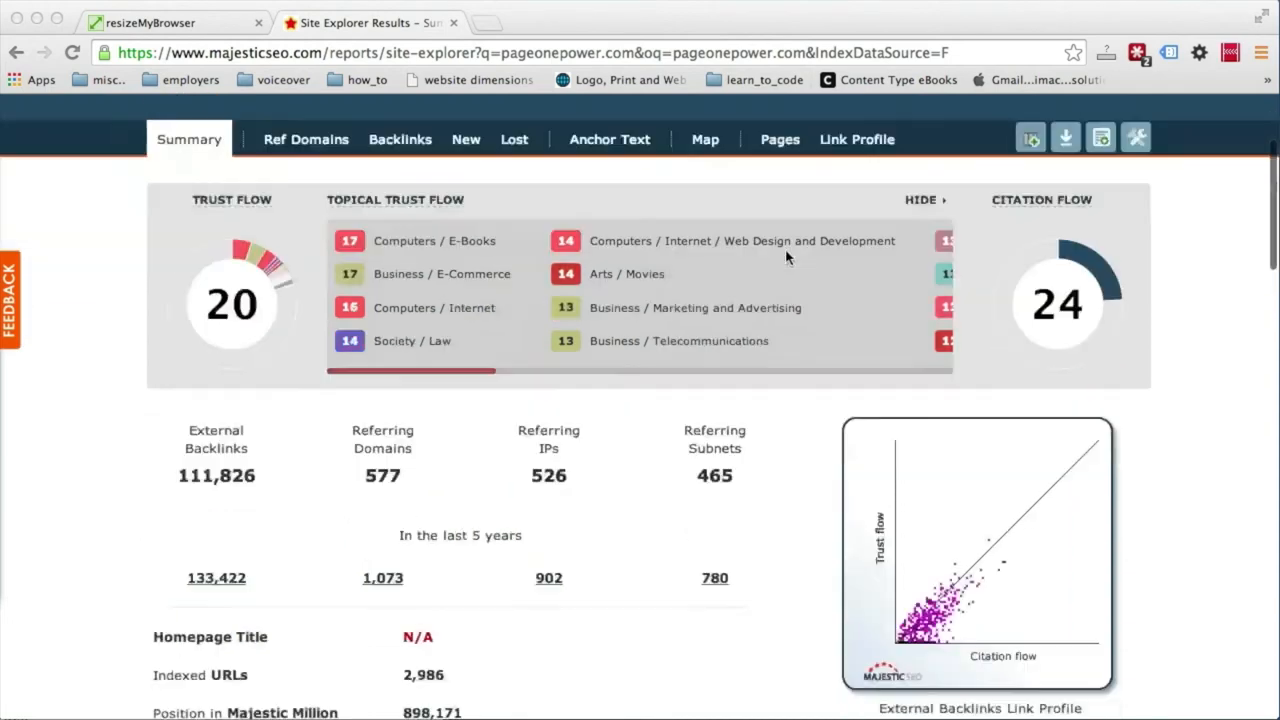
pyautogui.scroll(-3)
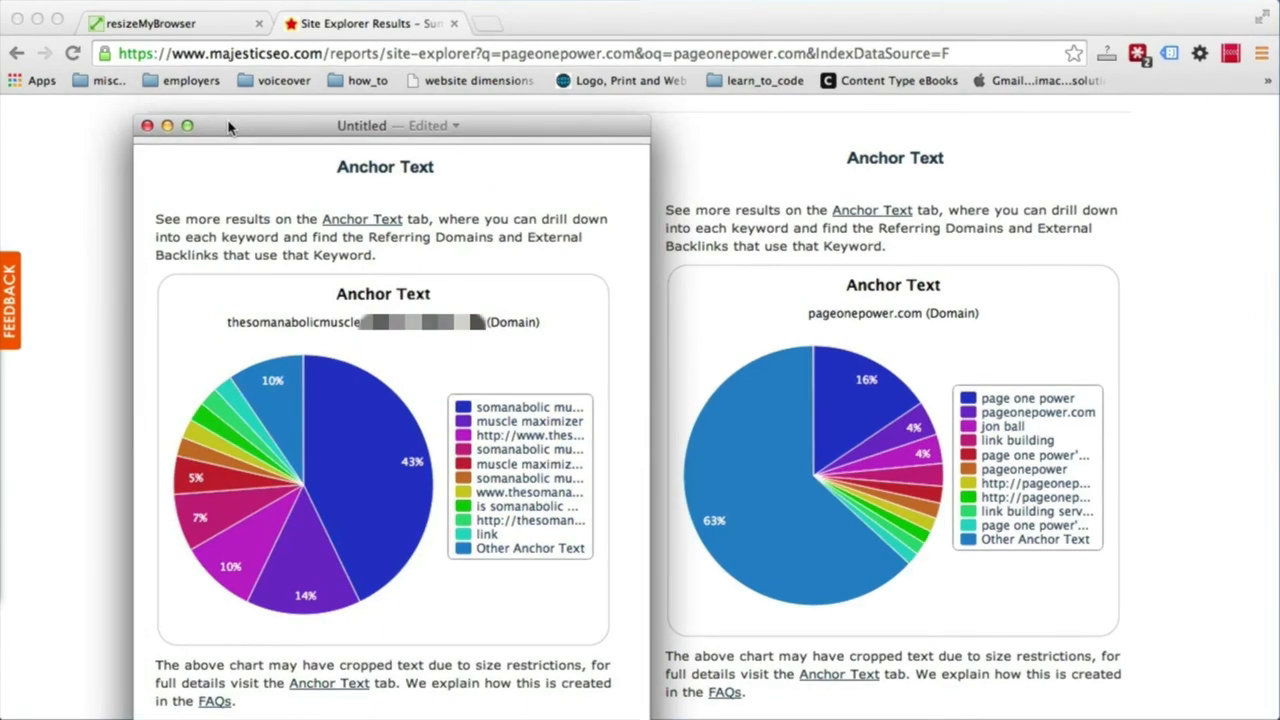
pyautogui.moveTo(812, 470)
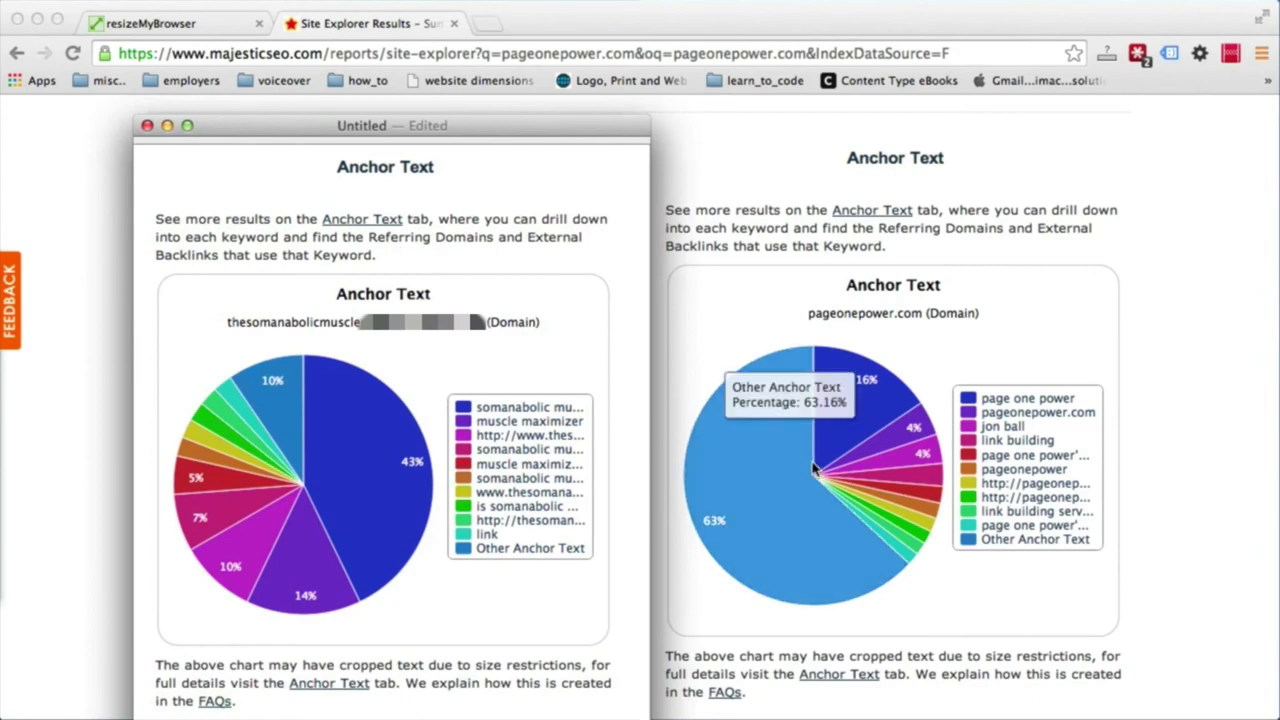